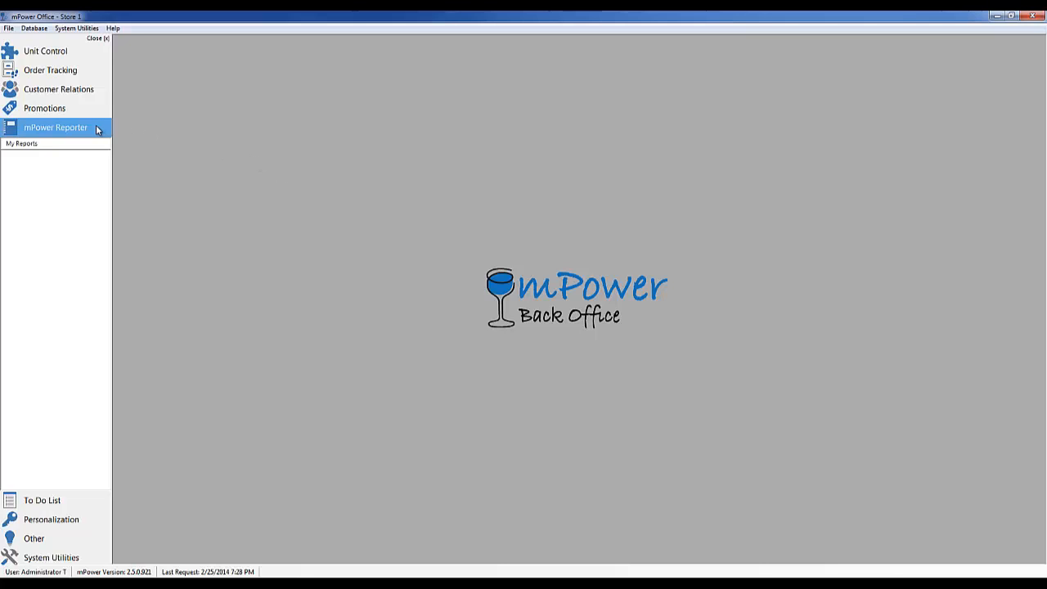
Step: Go to mPower Reporter and bring up the Report Filter window via My Reports
click(23, 144)
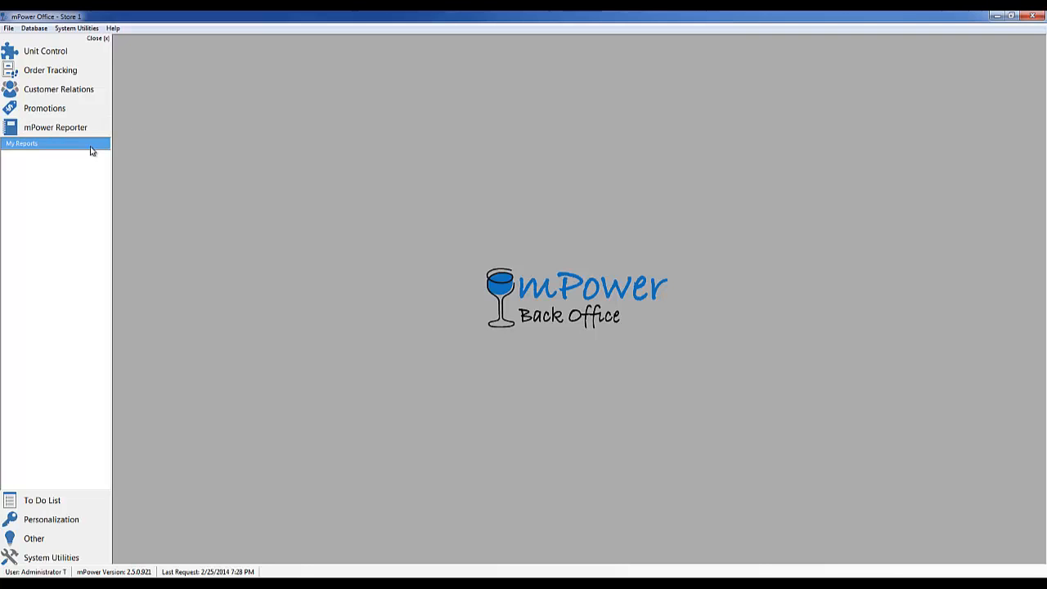
click(55, 127)
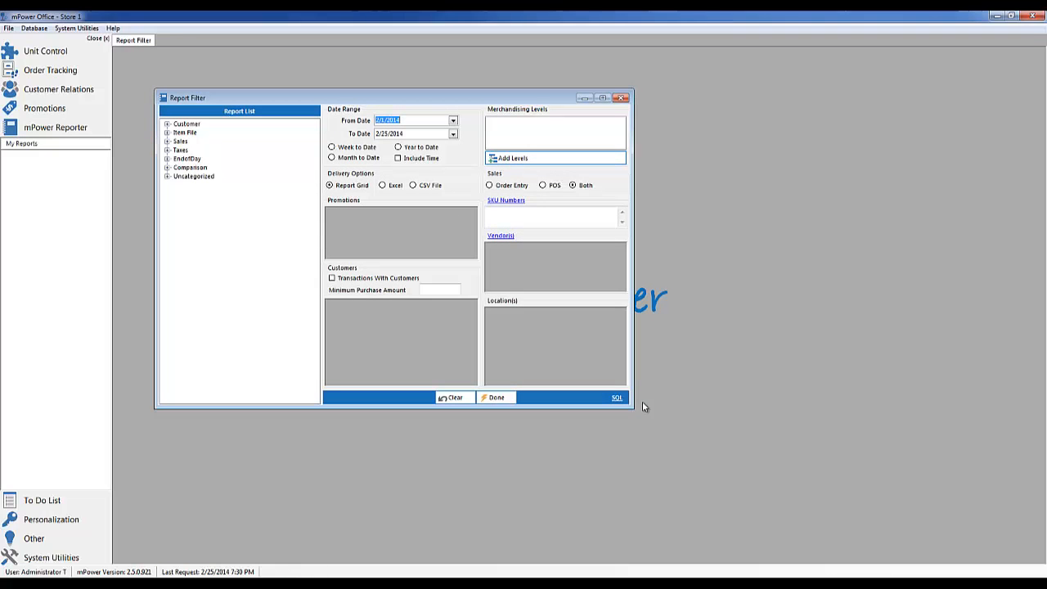
Step: Expand the Customer, Item File and Sales categories in the Report List
drag(632, 406, 793, 494)
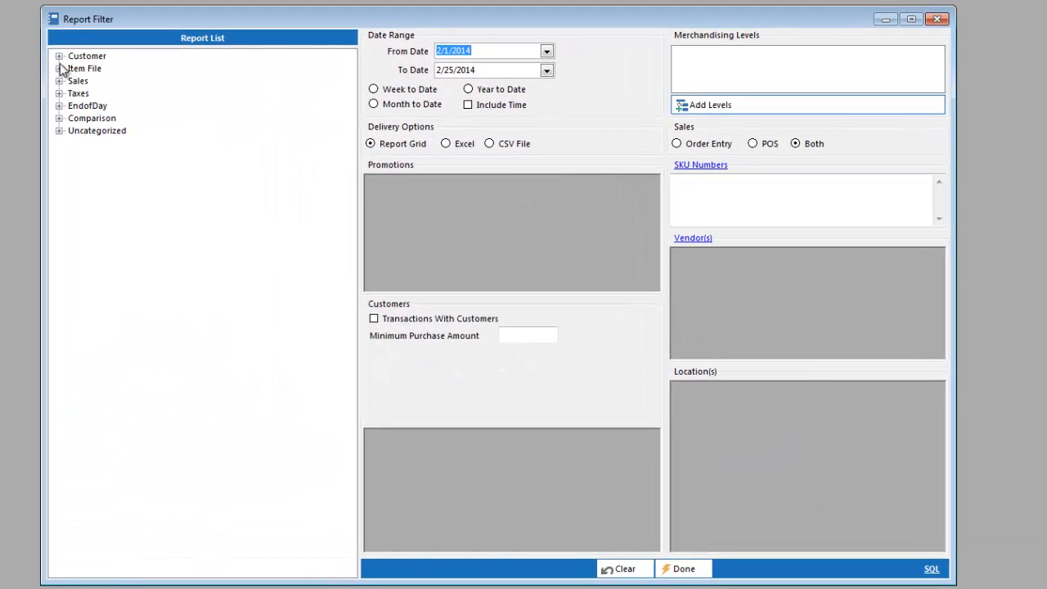
click(59, 56)
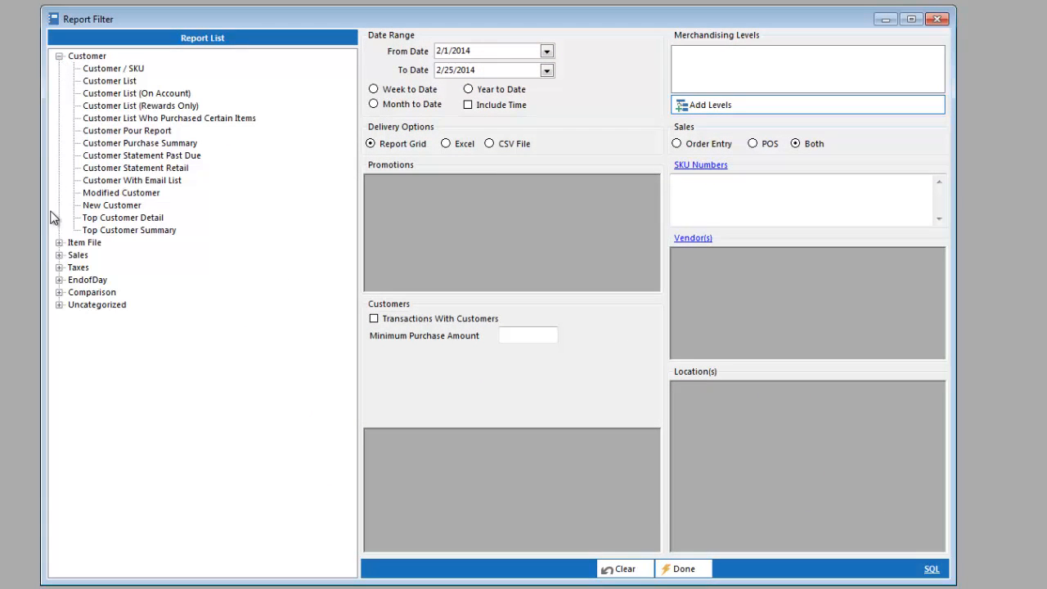
click(59, 242)
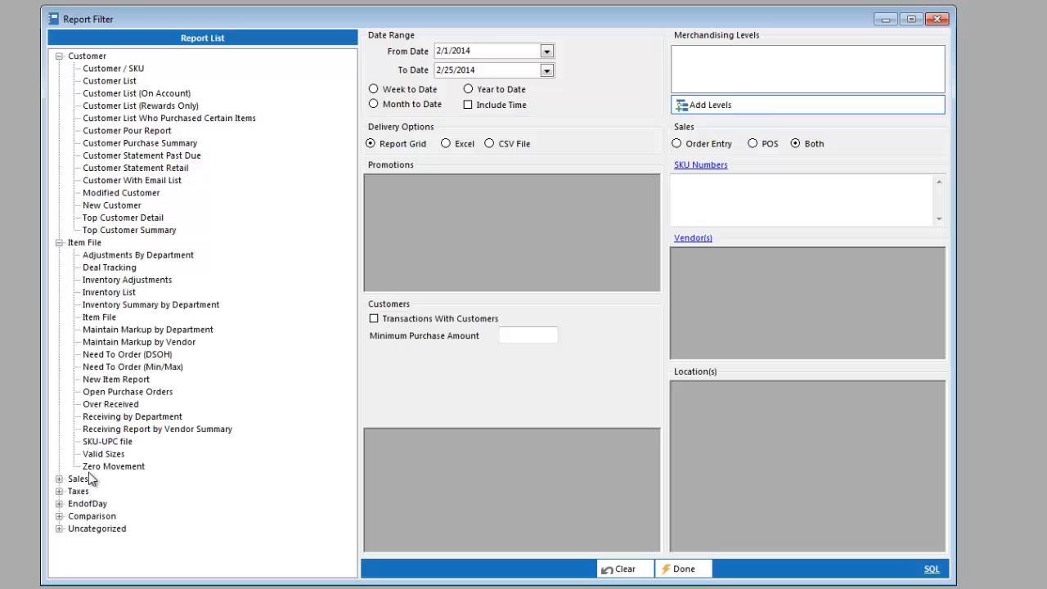
mouse_move(94, 529)
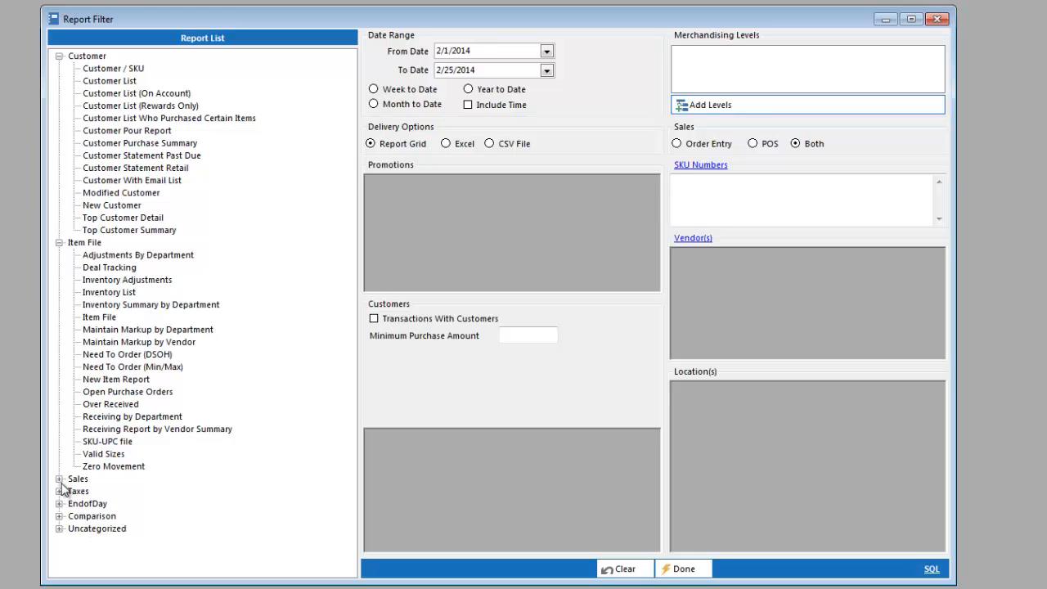
click(59, 490)
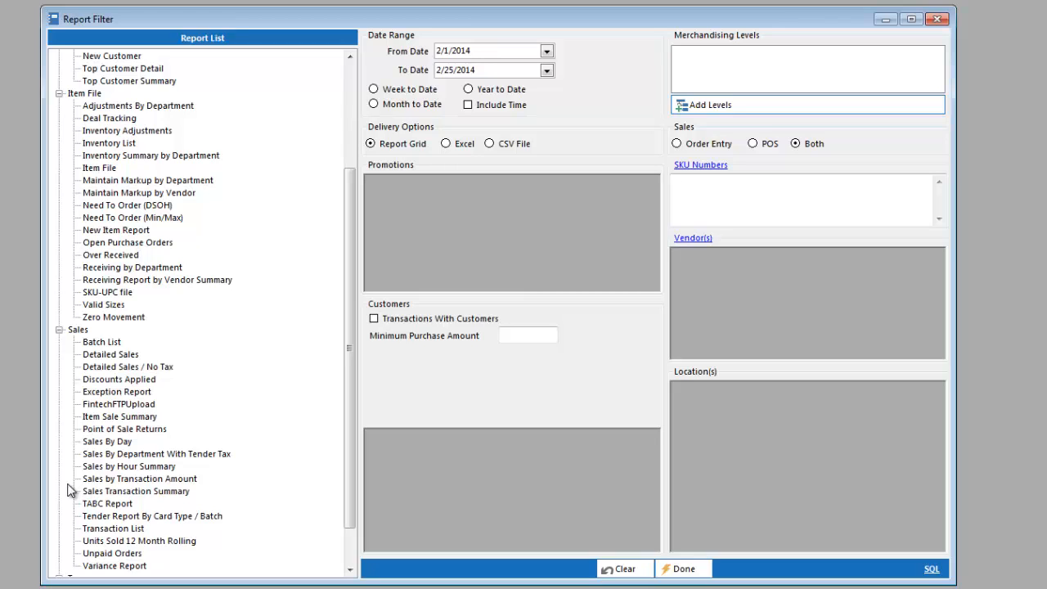
mouse_move(111, 429)
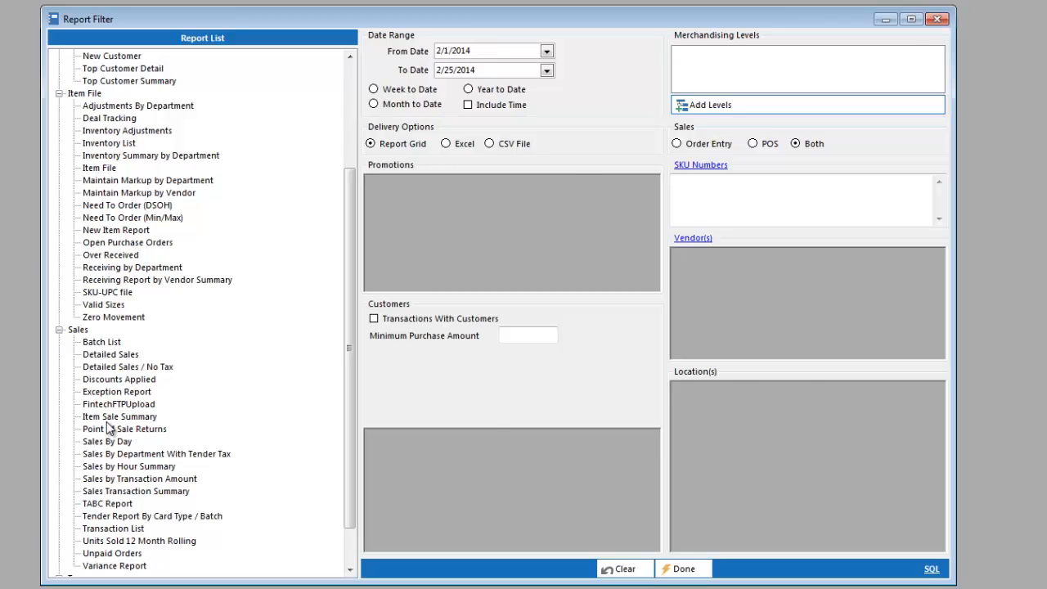
Step: Choose Item Sale Summary with a Month to Date range and SPIRITS as the merchandising level
click(119, 417)
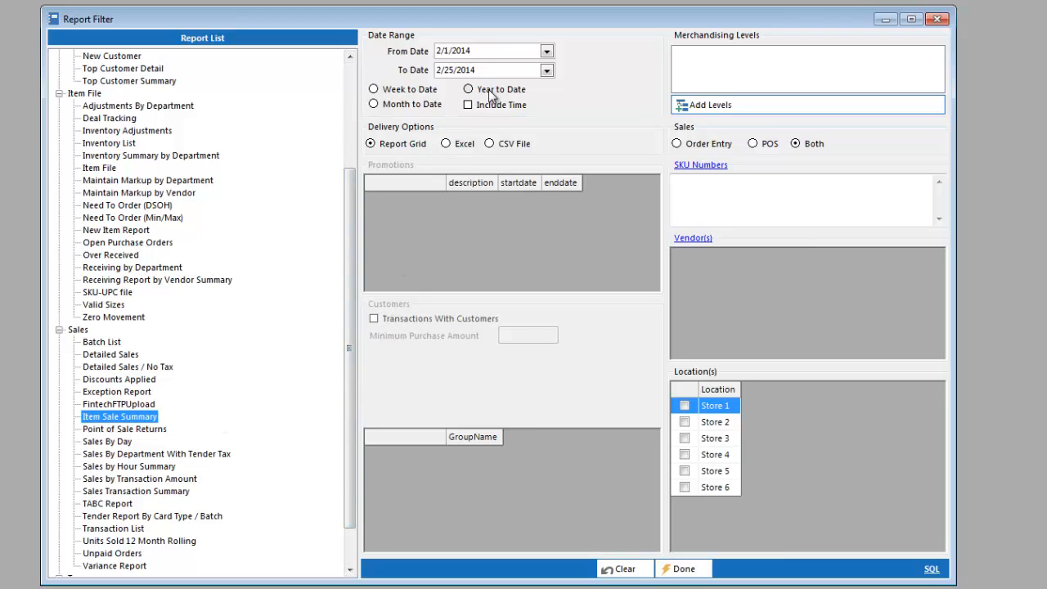
click(468, 89)
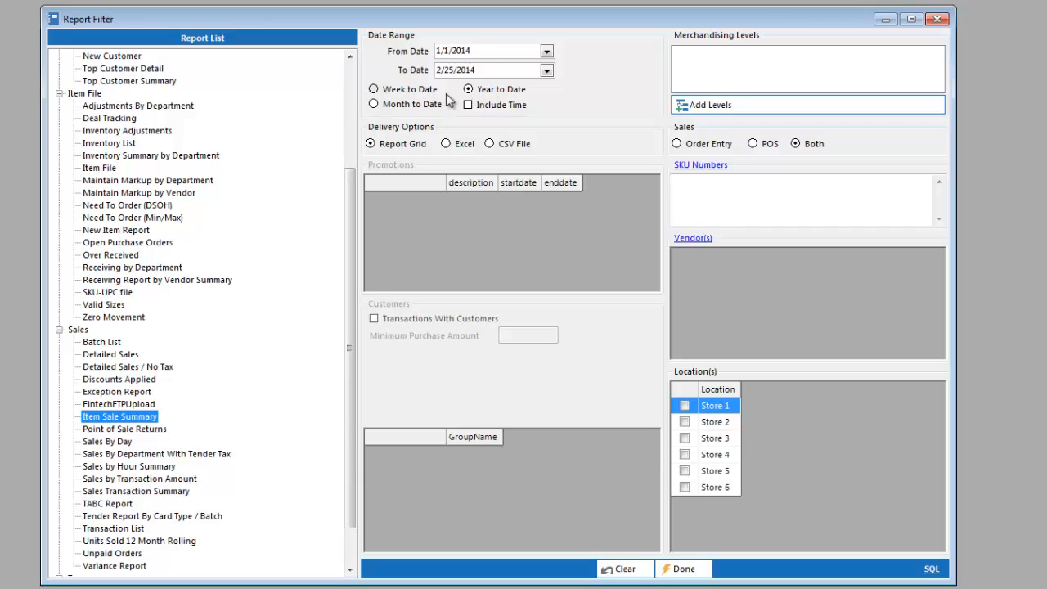
click(373, 105)
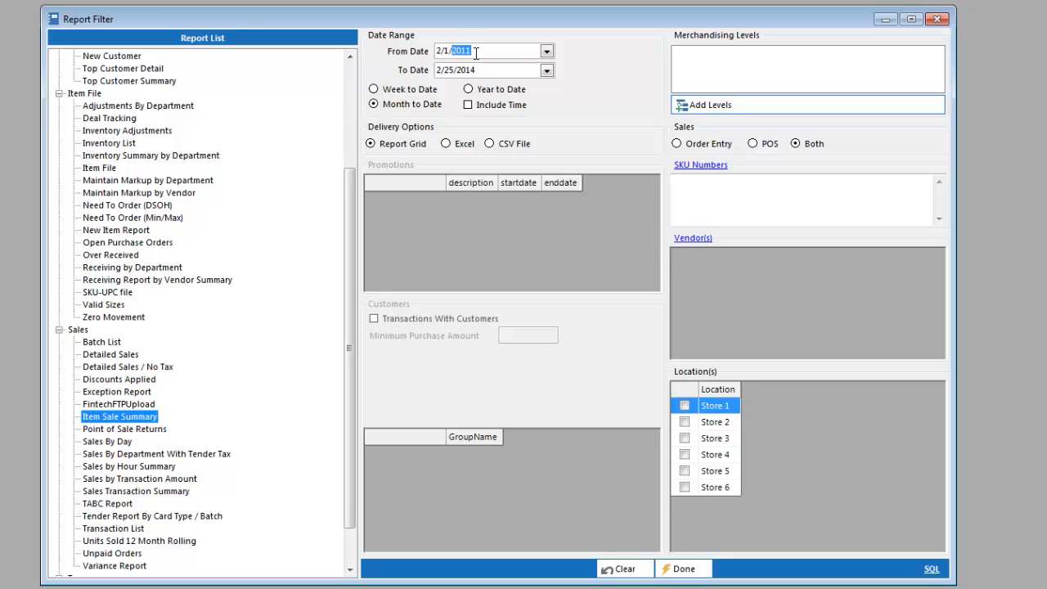
mouse_move(661, 108)
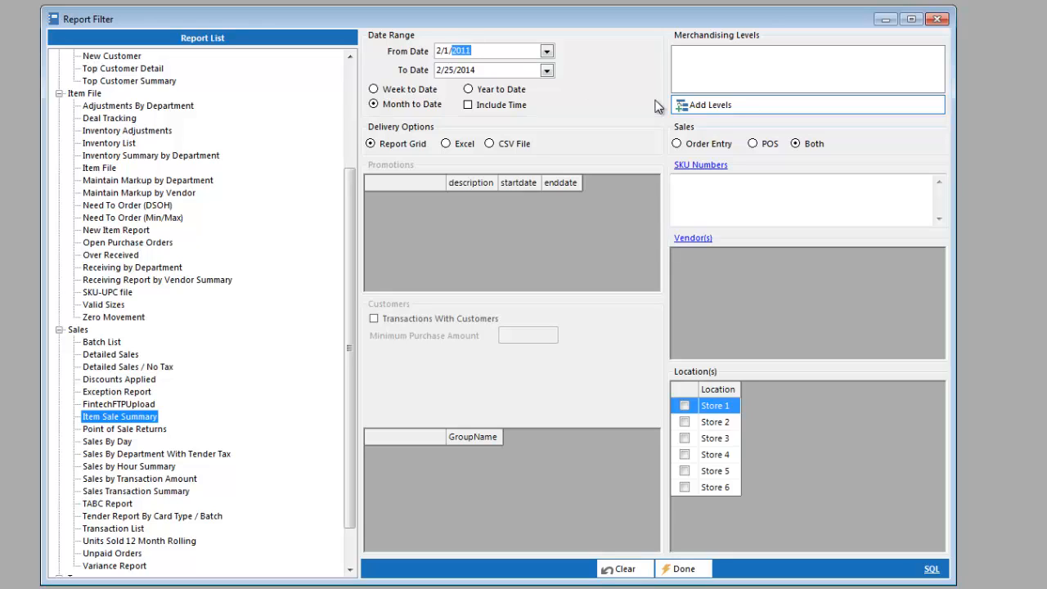
mouse_move(710, 114)
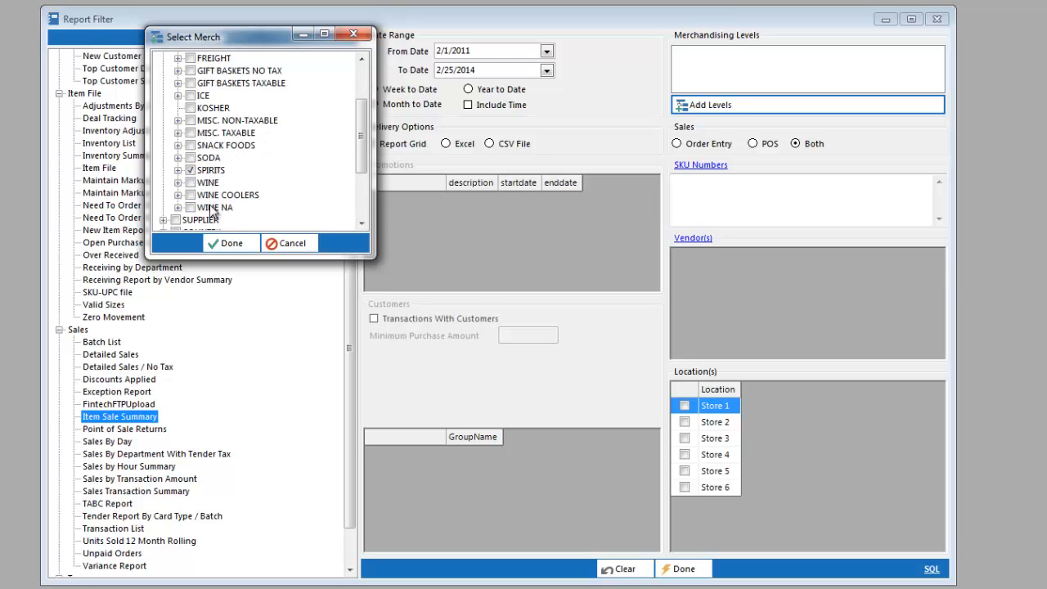
click(231, 242)
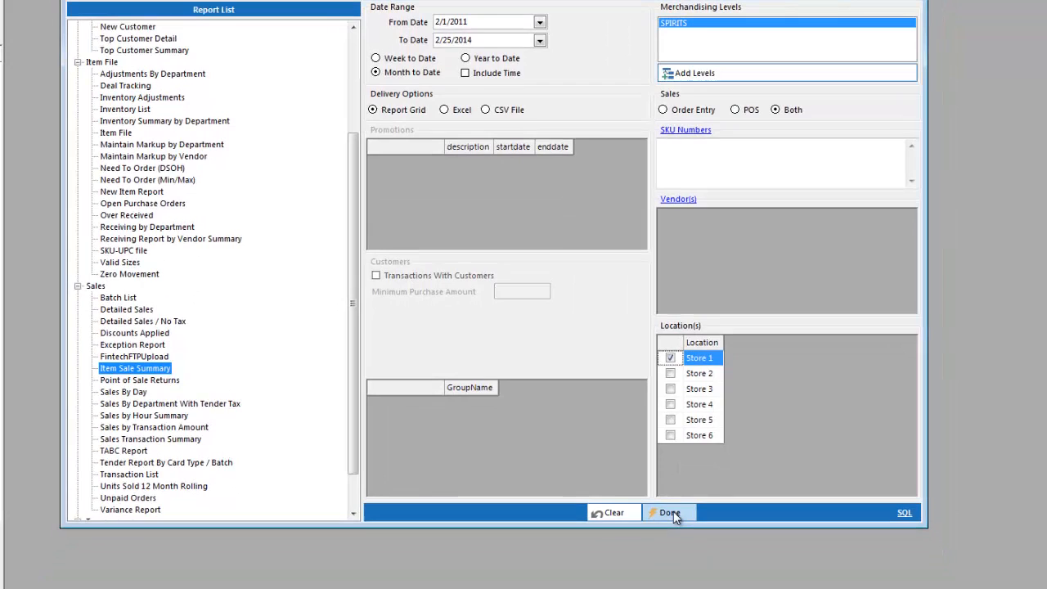
Step: Run the report to list Store 1 Spirits items with quantity, revenue, cost and profit totals
click(669, 513)
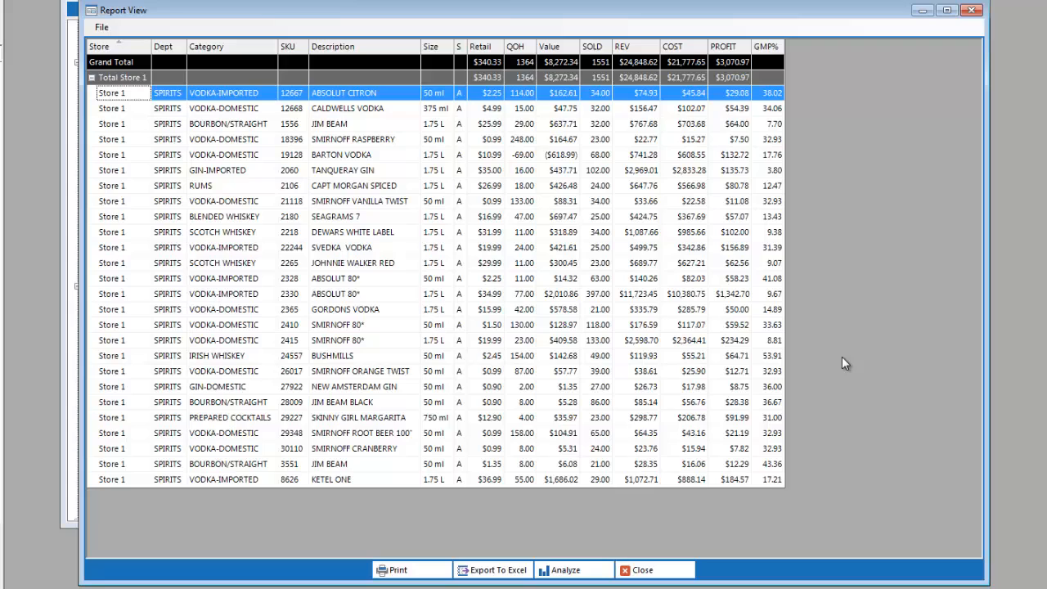
mouse_move(602, 111)
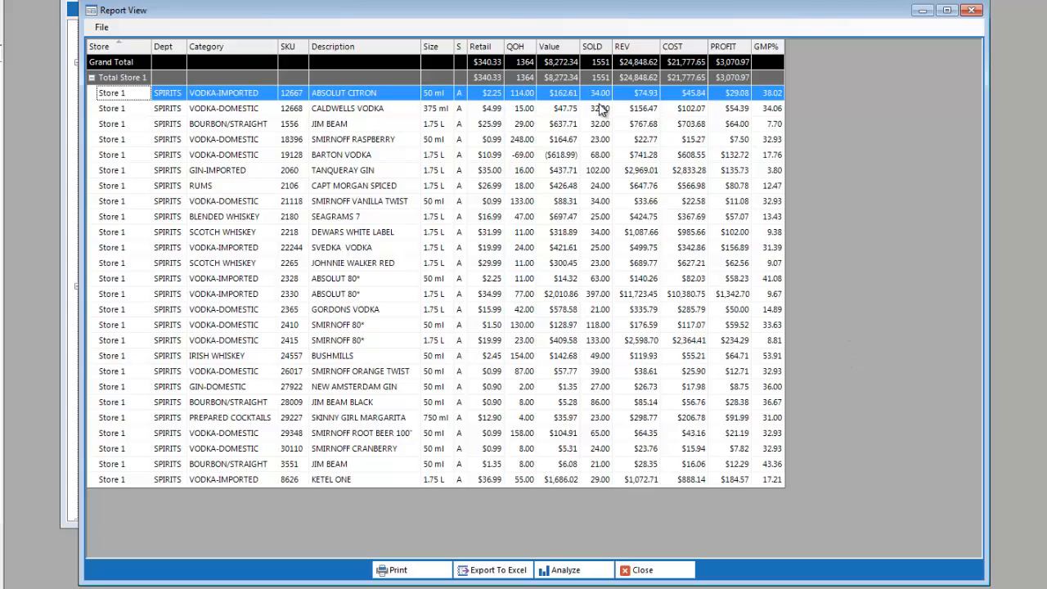
mouse_move(726, 101)
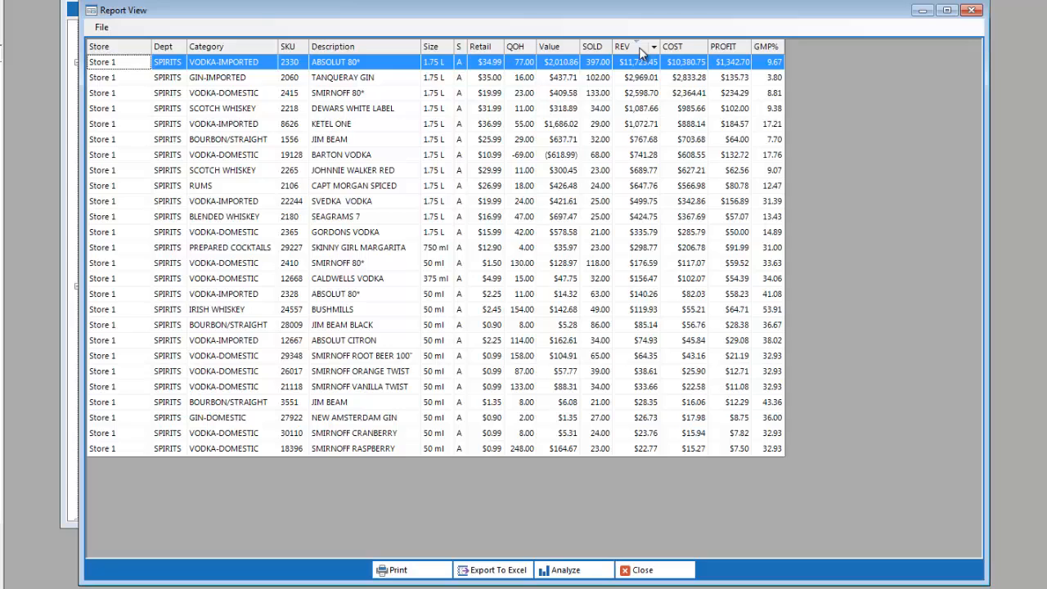
right_click(646, 62)
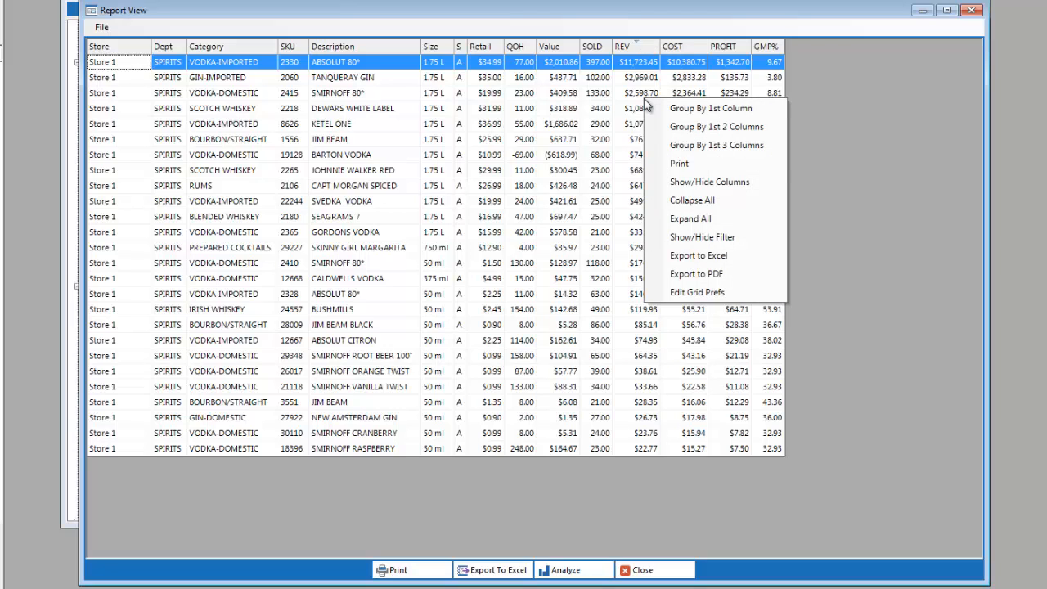
mouse_move(710, 182)
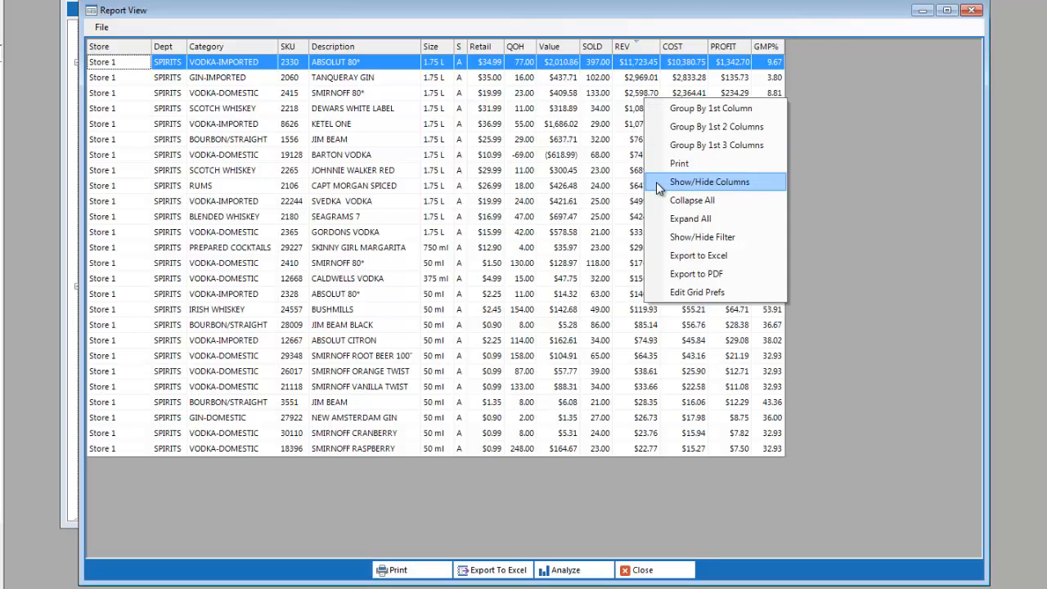
click(709, 182)
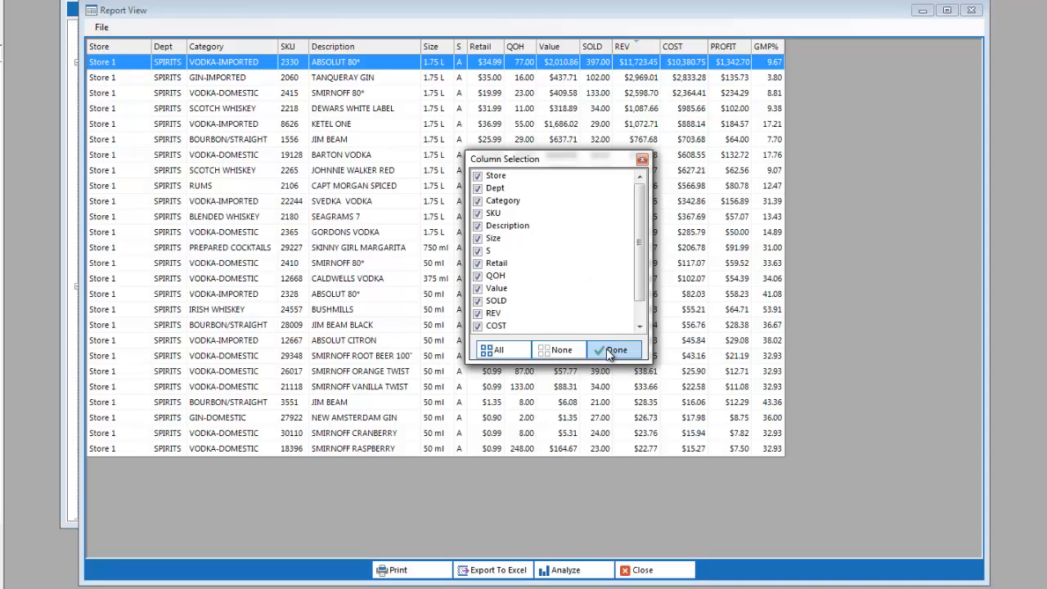
click(615, 350)
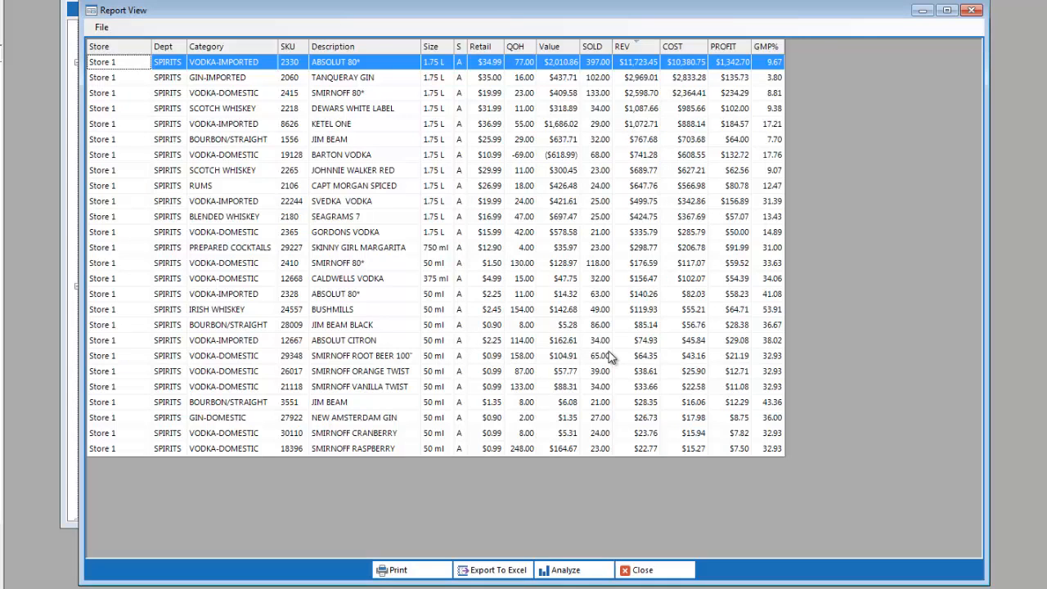
mouse_move(492, 570)
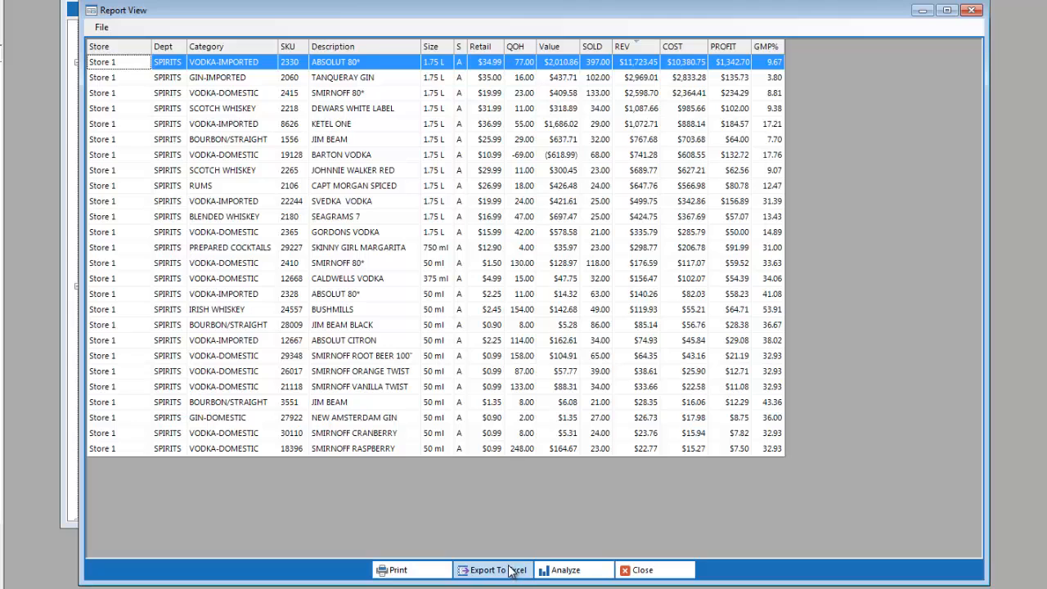
mouse_move(511, 556)
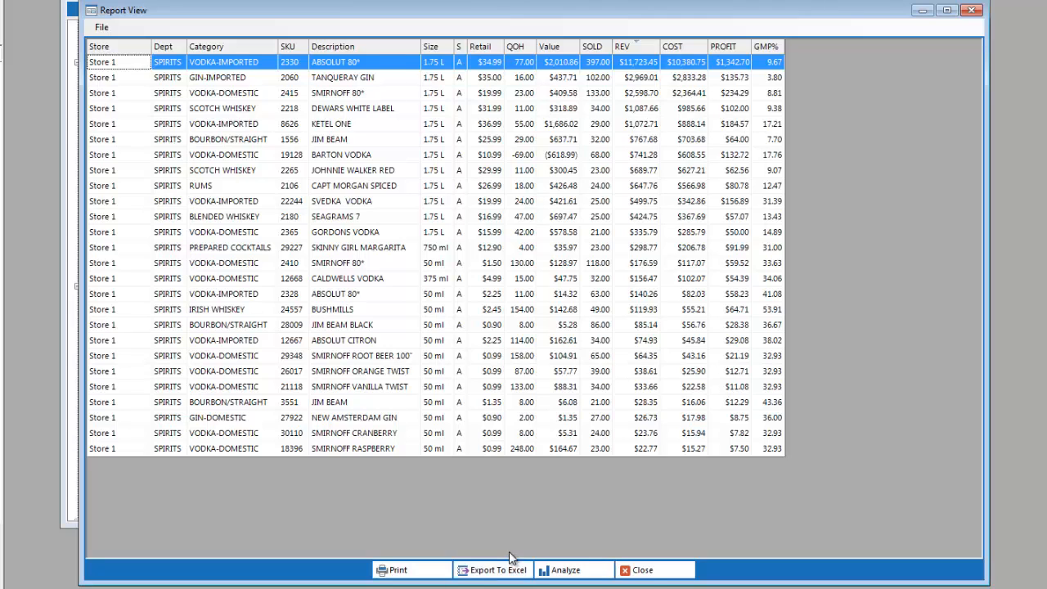